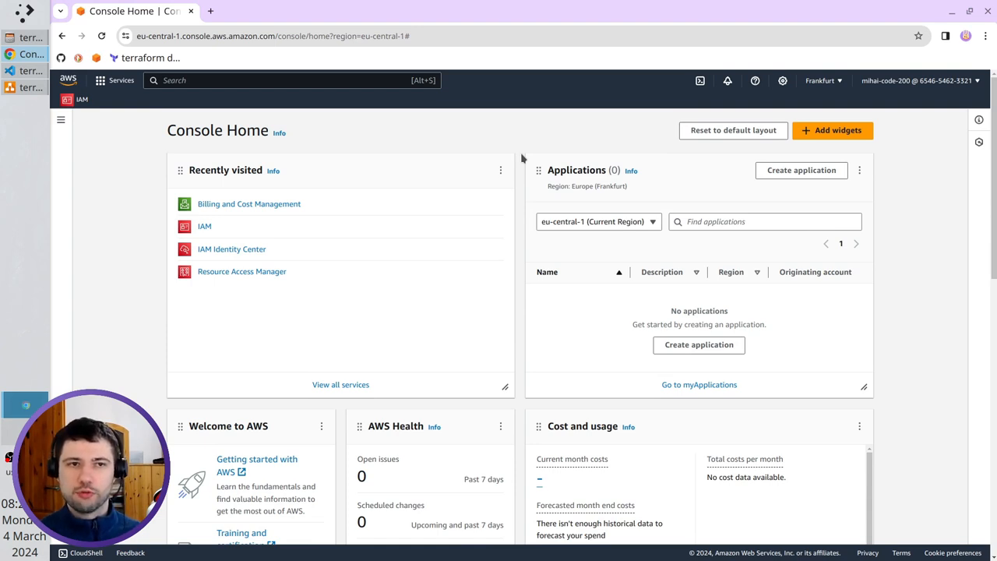
pyautogui.moveTo(274, 339)
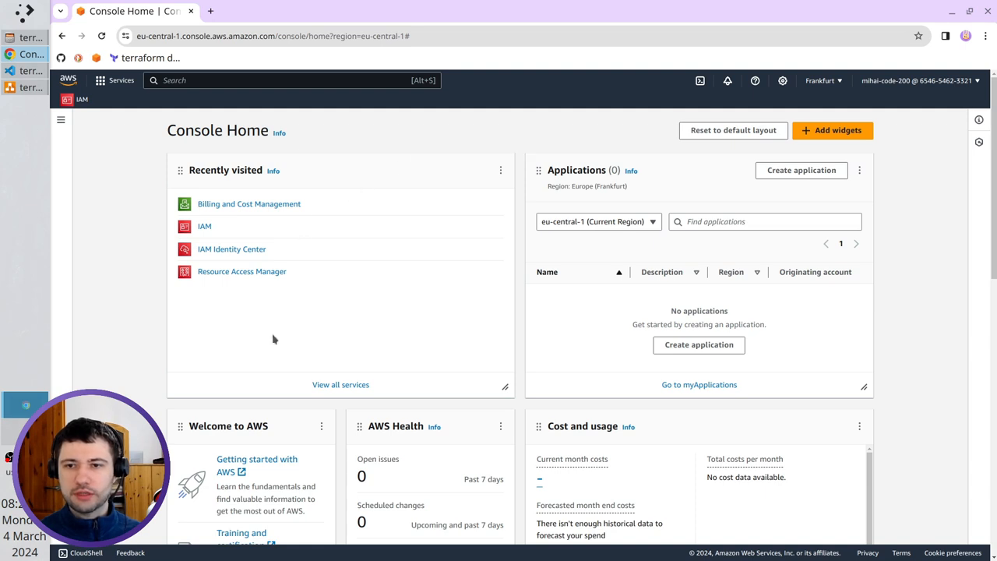
pyautogui.moveTo(204, 227)
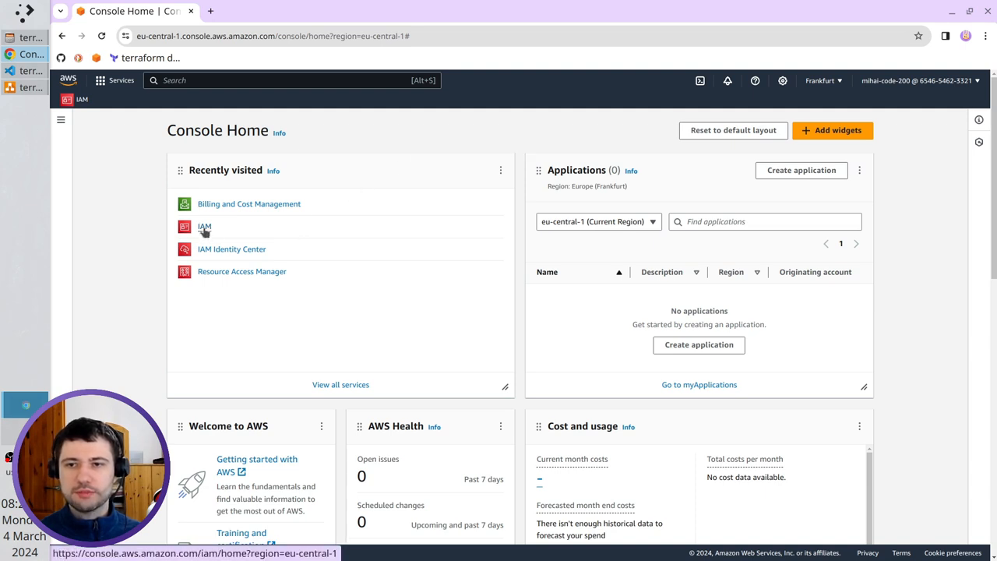
# Step: Open IAM from Recently visited and show its Policies list of 1175 policies
pyautogui.click(204, 227)
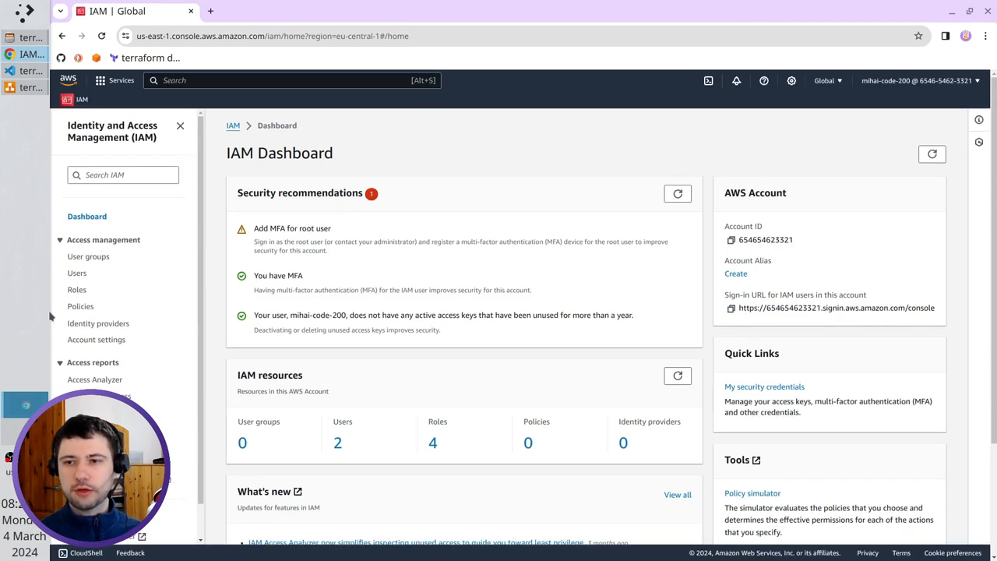
pyautogui.click(81, 306)
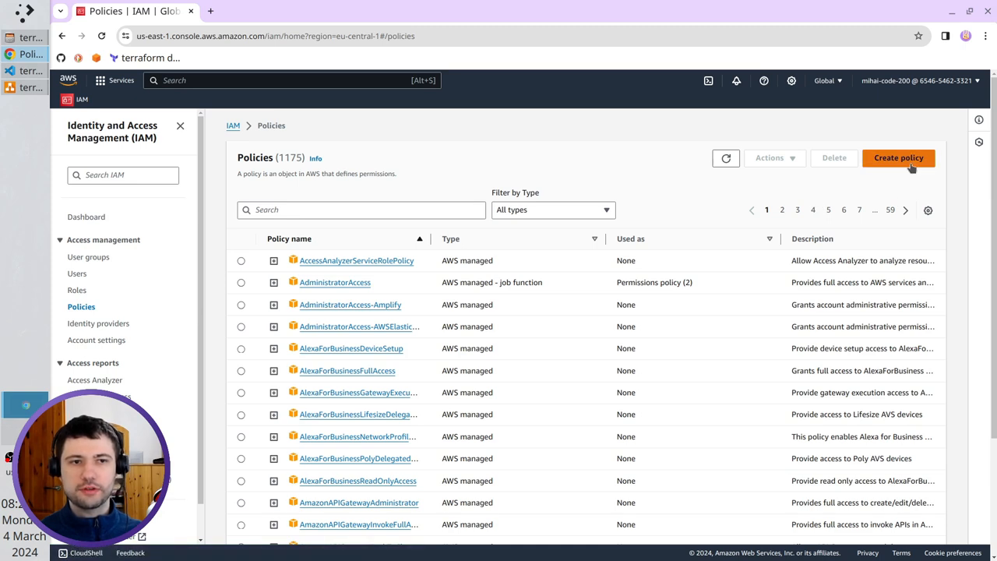
# Step: Start a new policy allowing S3 ListAllMyBuckets on all resources, viewed in the JSON editor
pyautogui.click(898, 157)
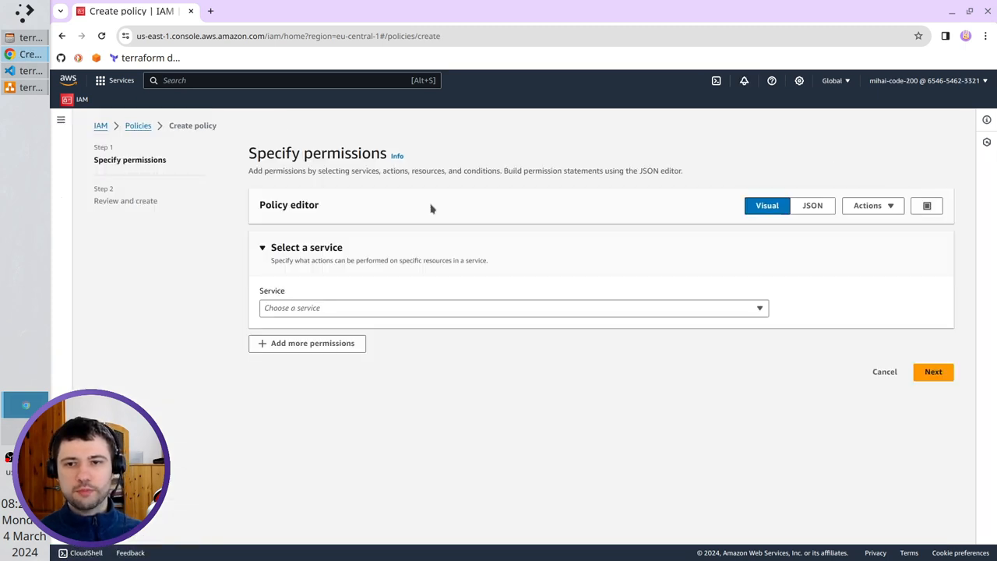
pyautogui.moveTo(426, 209)
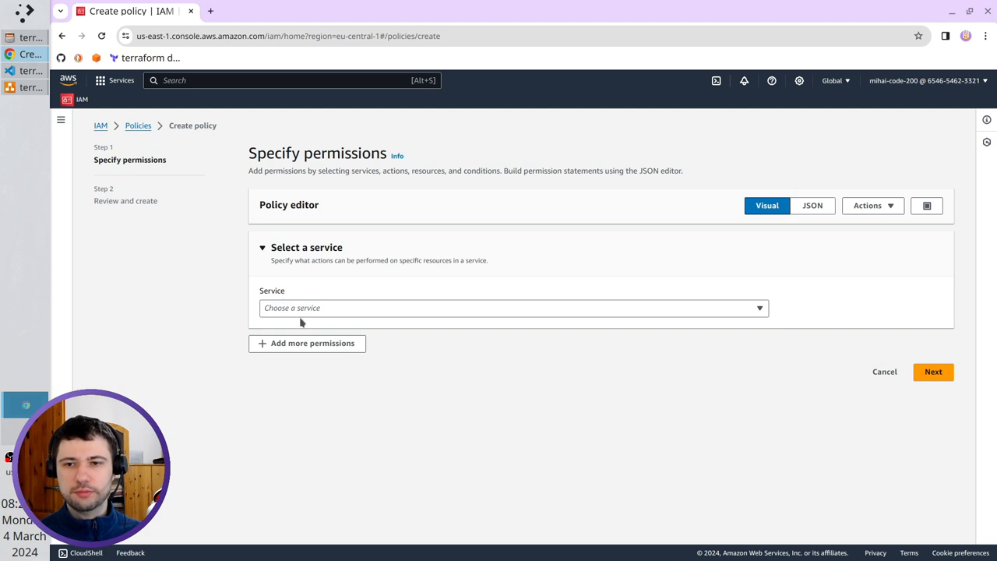
pyautogui.click(514, 307)
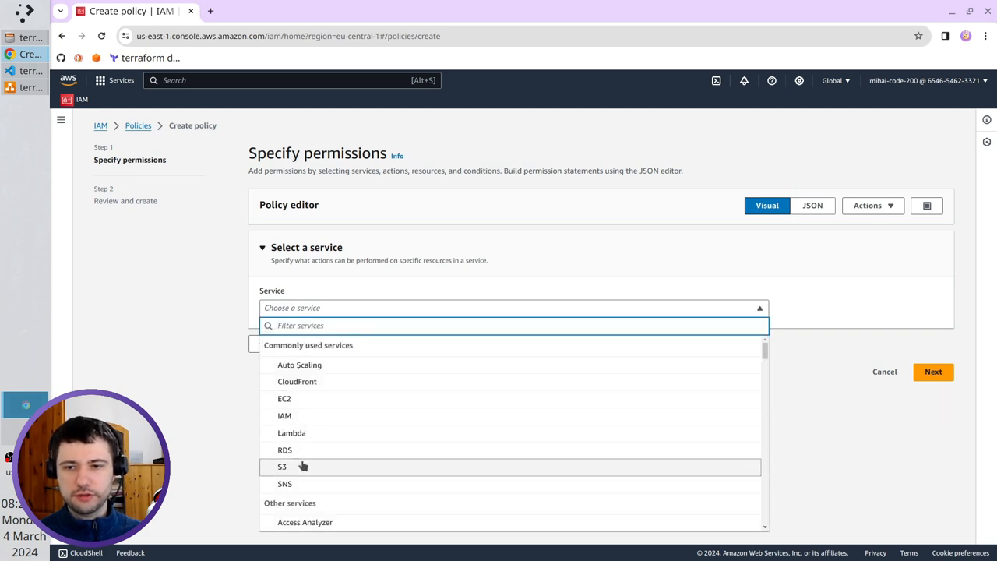
pyautogui.click(282, 465)
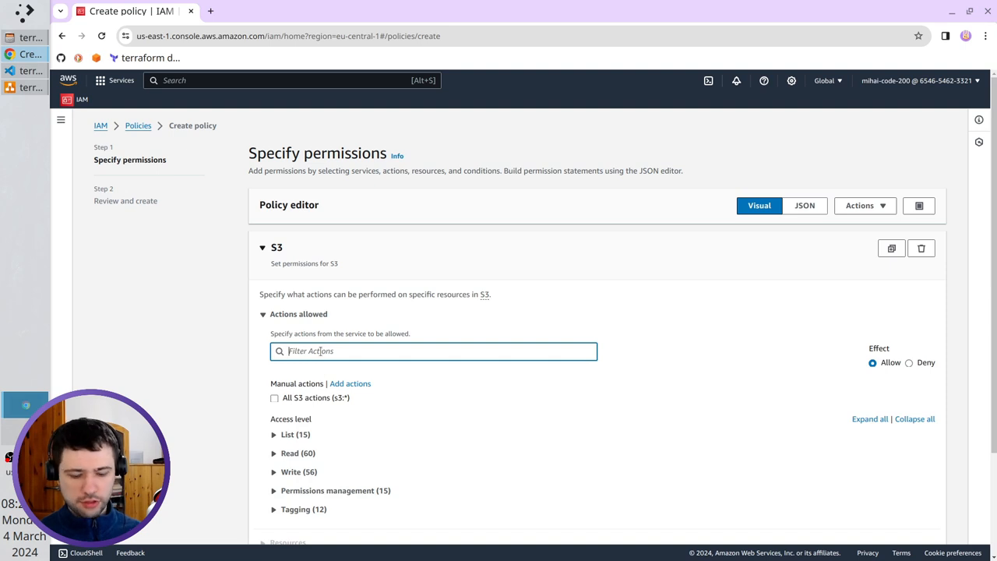
pyautogui.write('list')
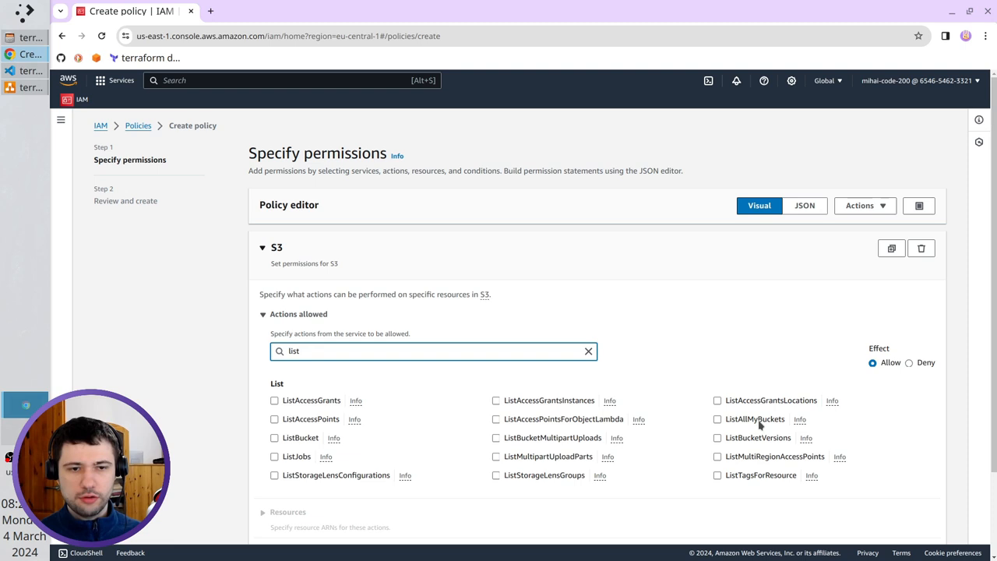
pyautogui.click(717, 419)
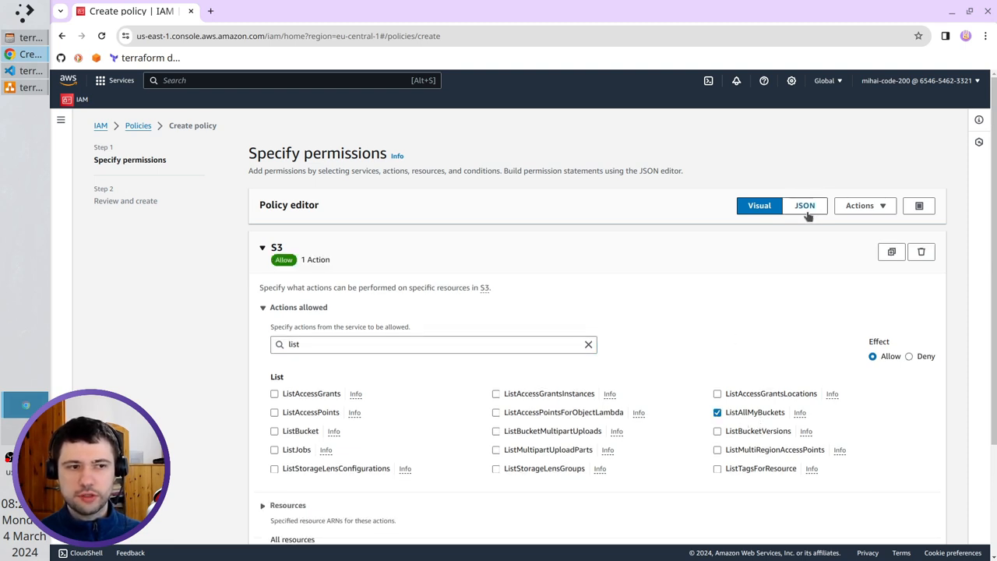
pyautogui.click(805, 205)
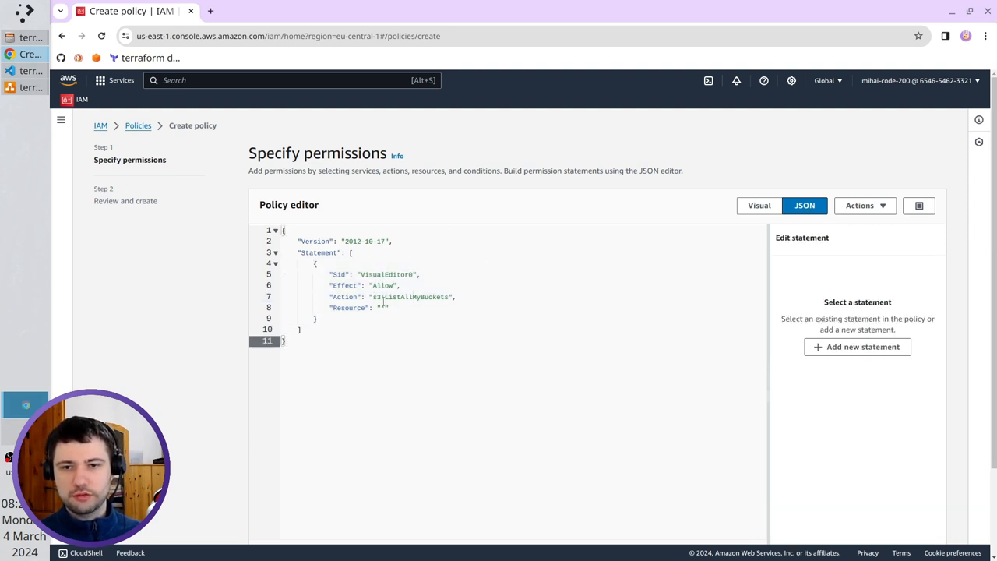
pyautogui.click(389, 297)
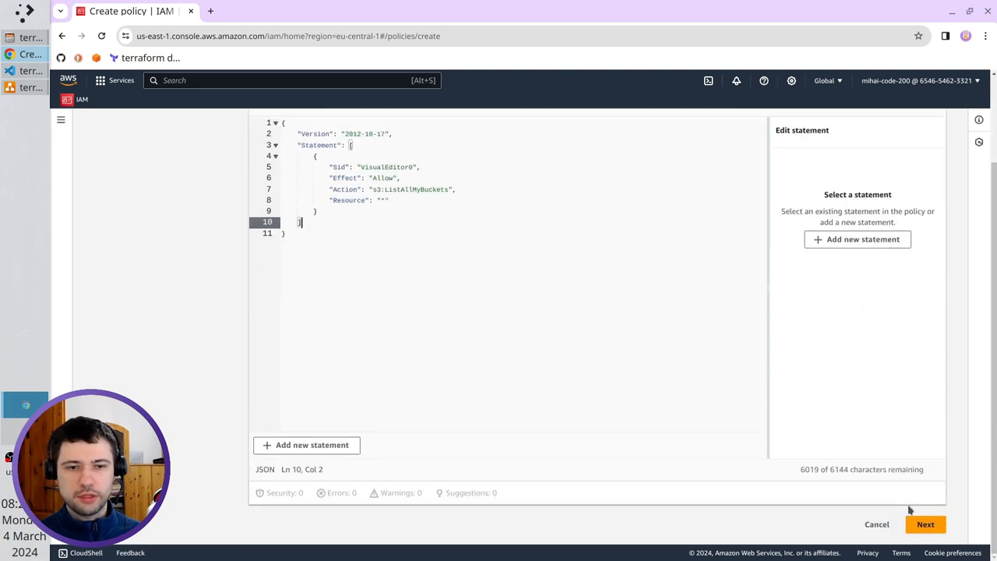
# Step: Advance to the review step and name the policy 'first-manual-policy'
pyautogui.click(925, 523)
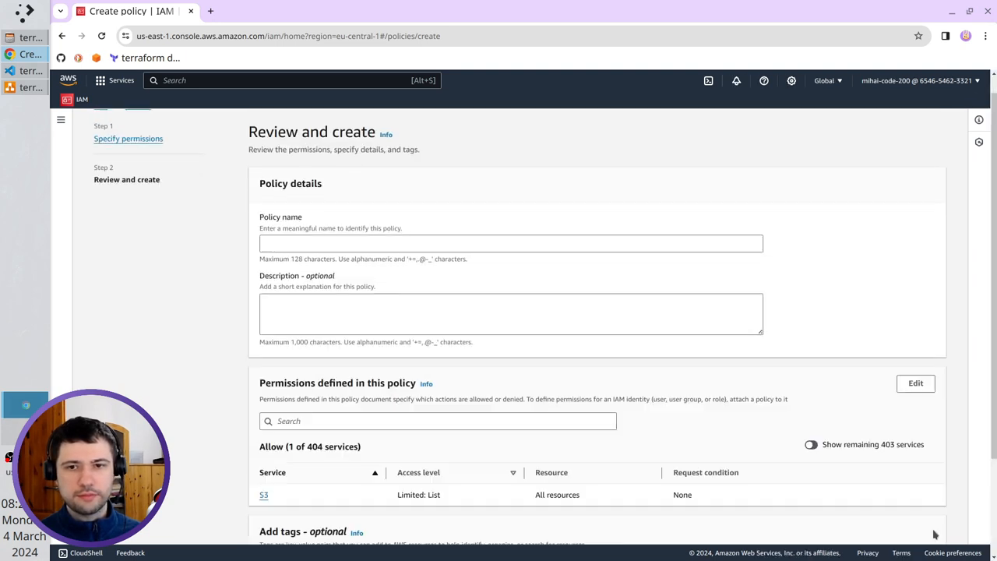
pyautogui.click(510, 243)
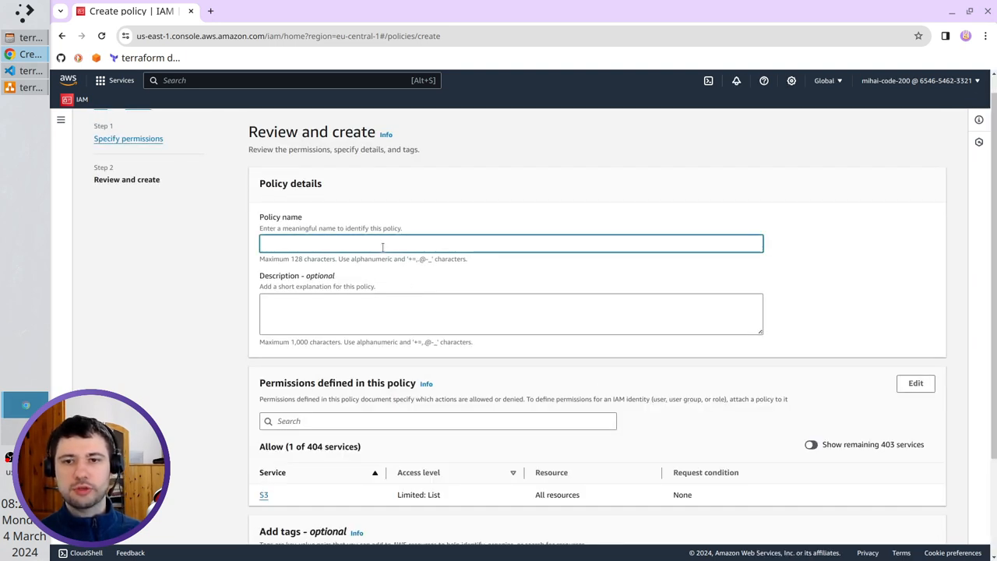
pyautogui.write('first-manual-policy')
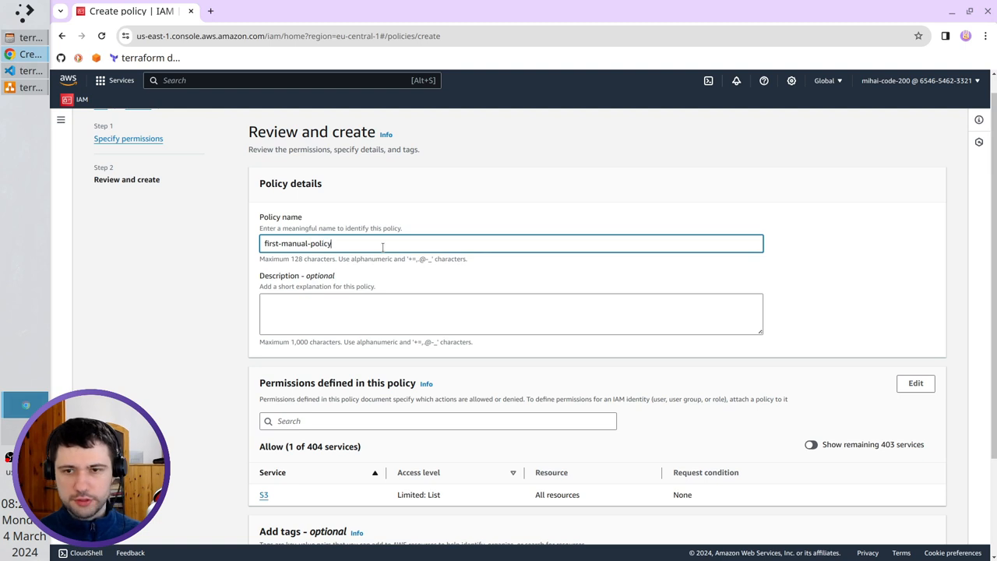
pyautogui.click(510, 313)
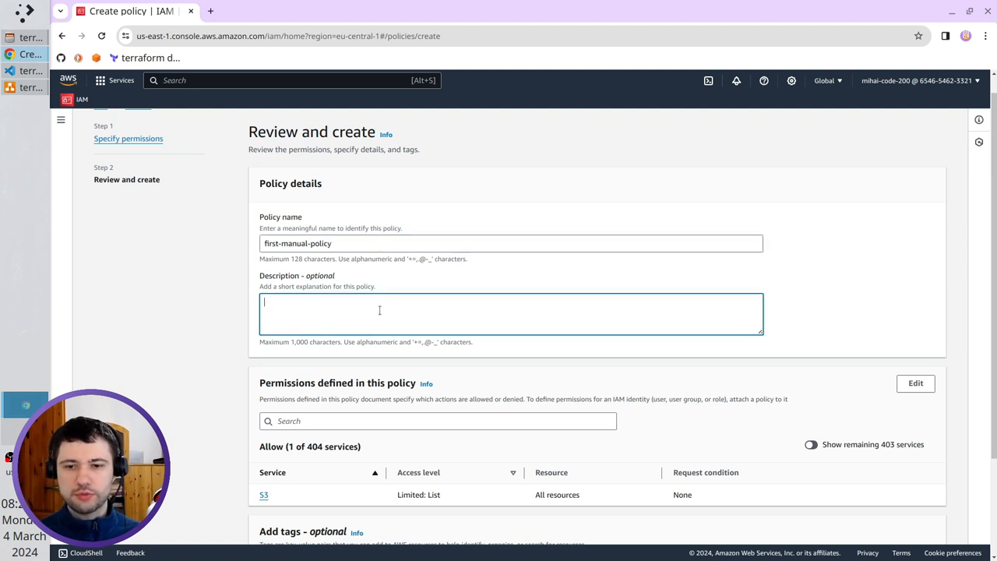
pyautogui.scroll(-3)
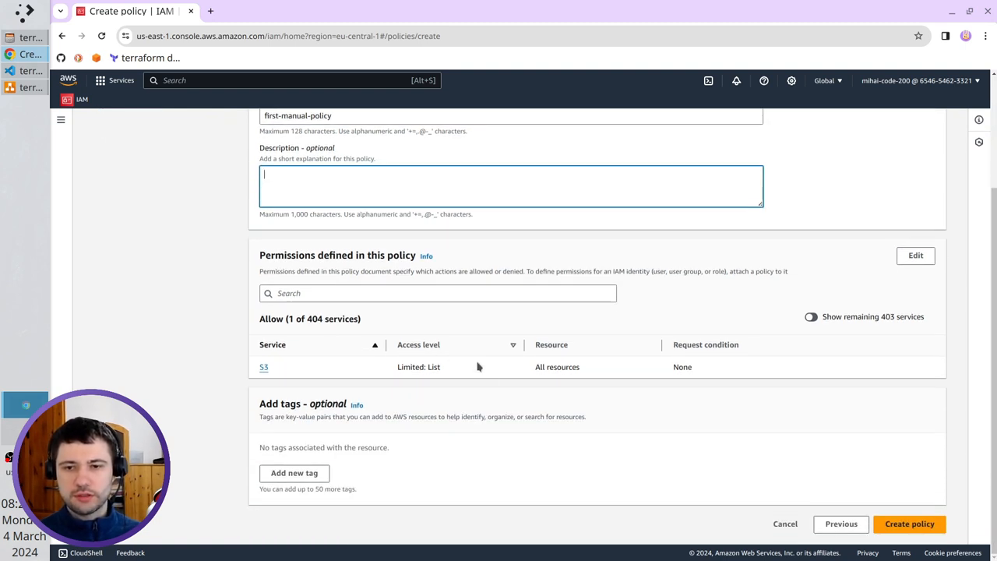
# Step: Add tags Creator=manual and Scope=tutorial, then create the policy
pyautogui.click(293, 472)
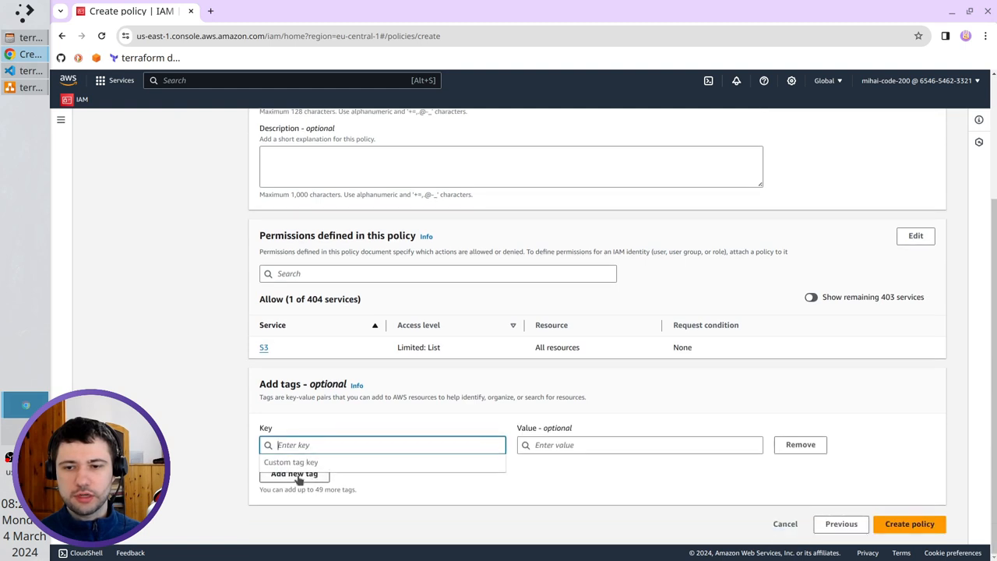
pyautogui.write('Cr')
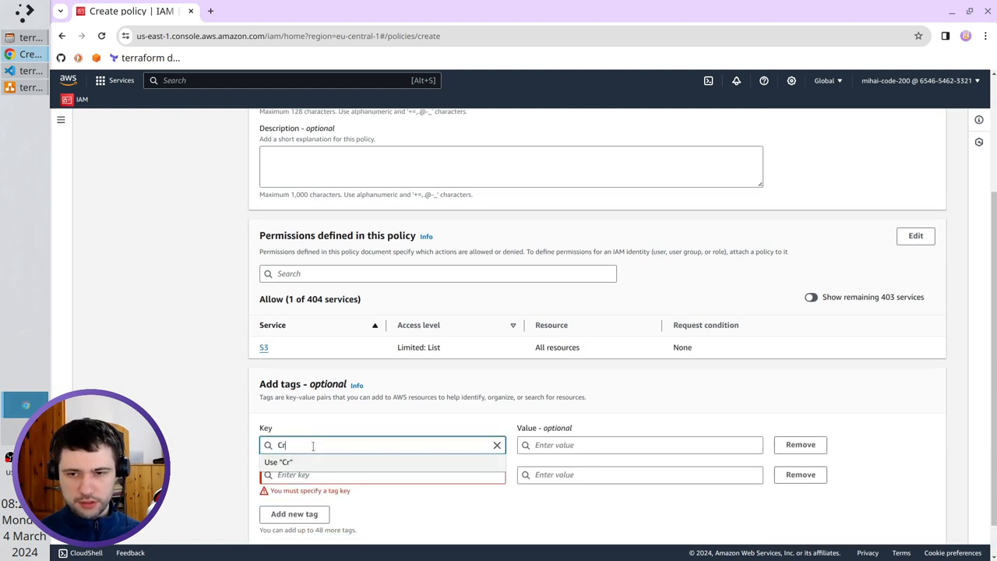
pyautogui.write('manual')
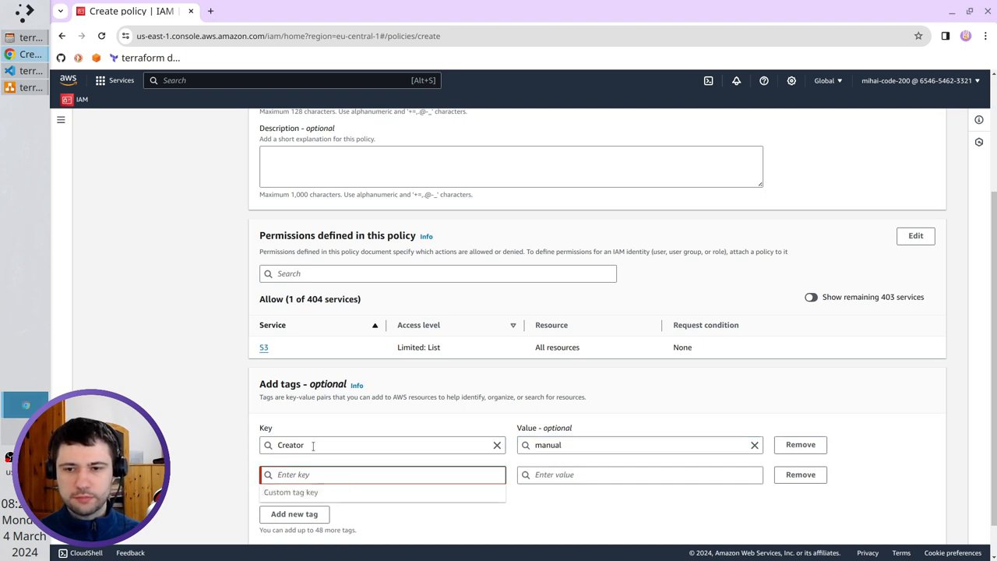
pyautogui.write('Scope')
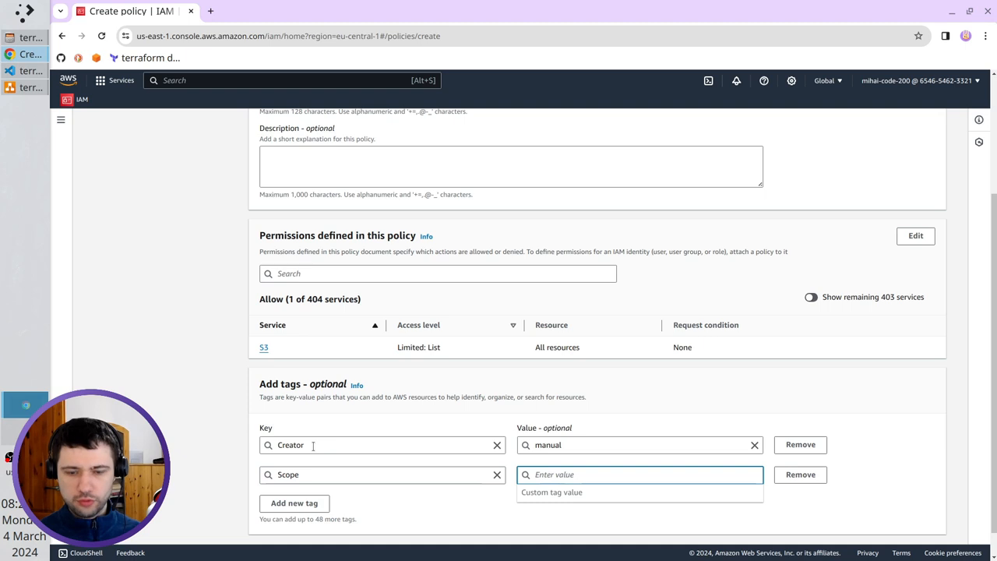
pyautogui.write('tutorial')
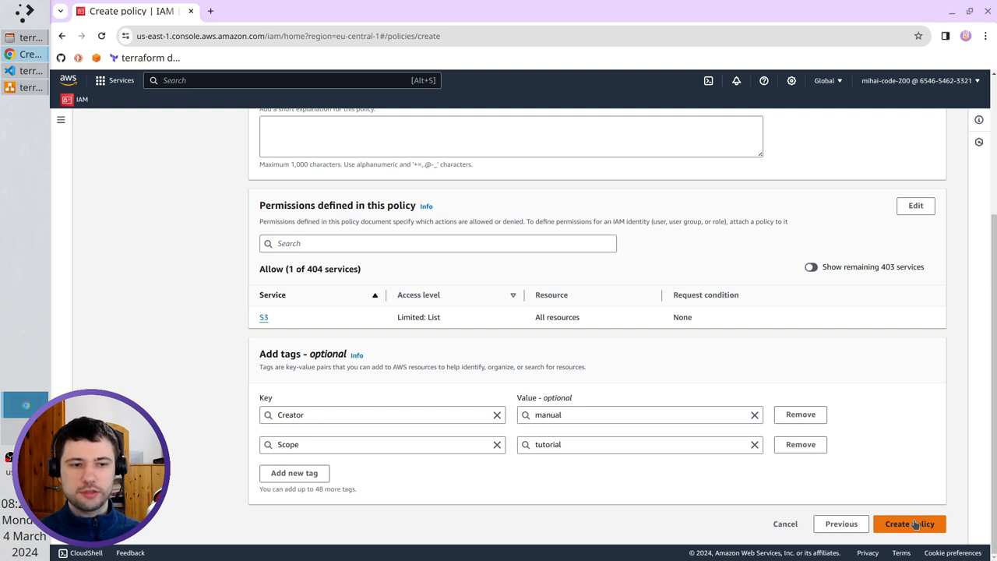
pyautogui.click(909, 523)
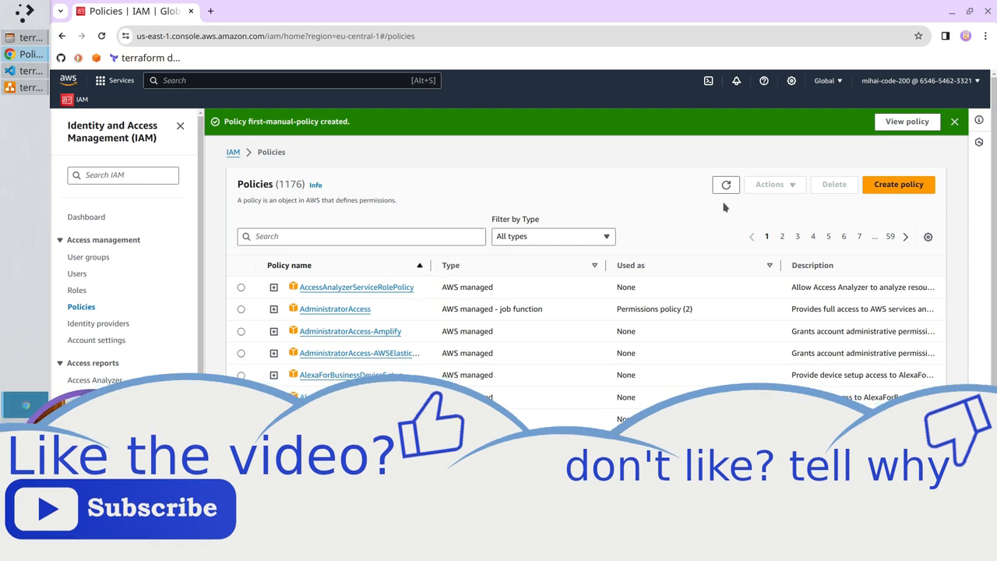
# Step: Refresh the policies list and filter it to Customer managed, leaving only first-manual-policy
pyautogui.click(732, 184)
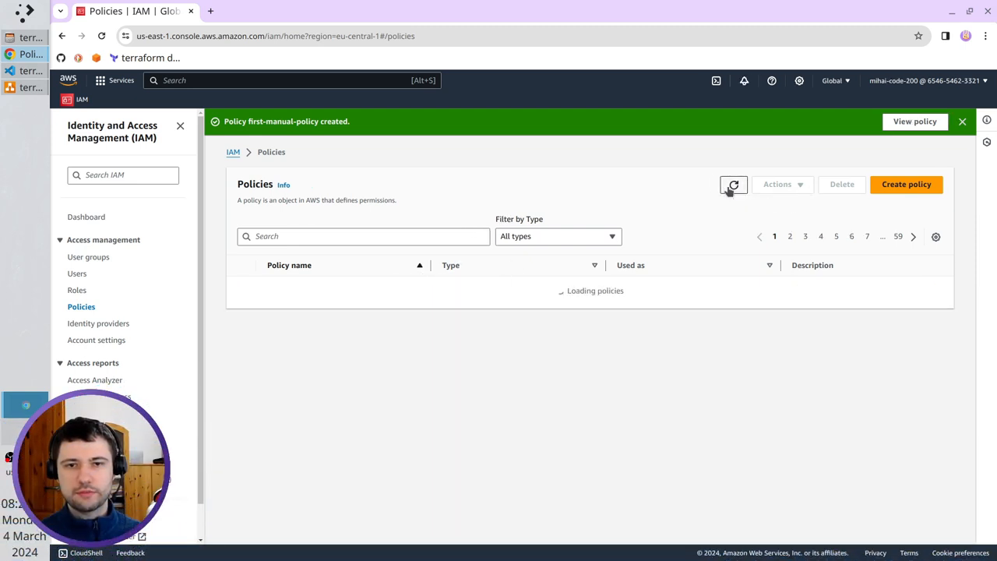
pyautogui.click(553, 236)
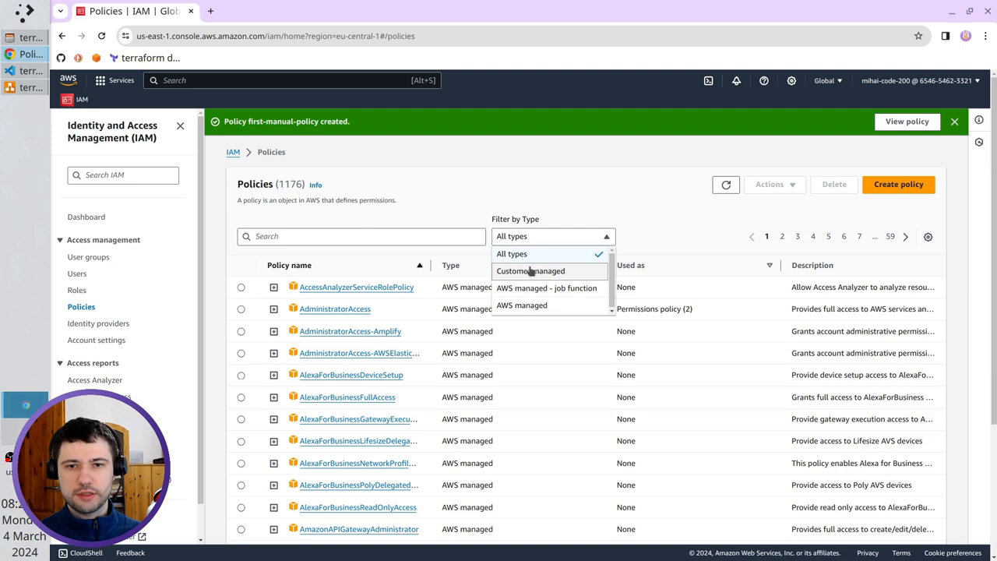
pyautogui.click(531, 270)
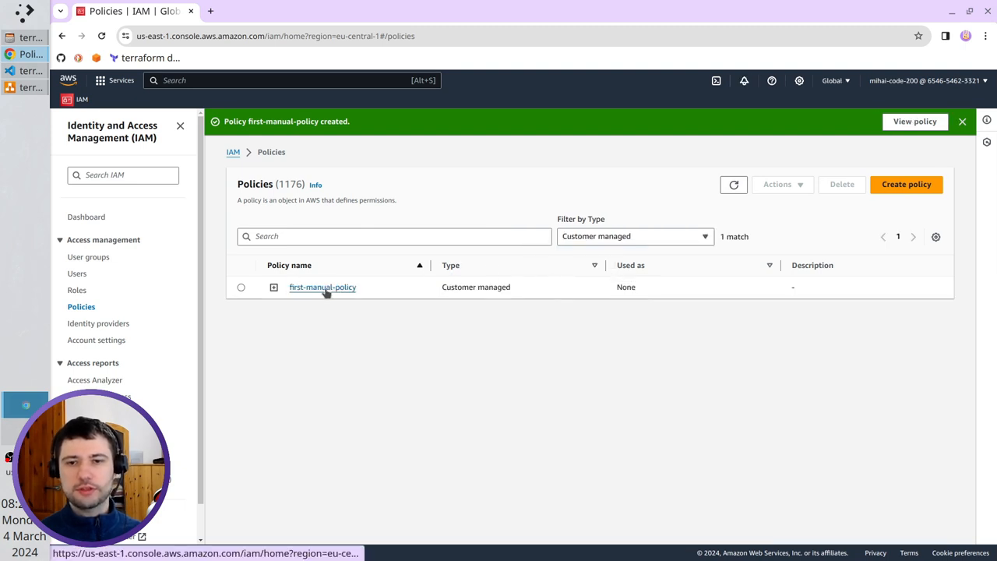
# Step: Inspect first-manual-policy's JSON permissions, tags, policy versions and Access Advisor tabs
pyautogui.click(322, 287)
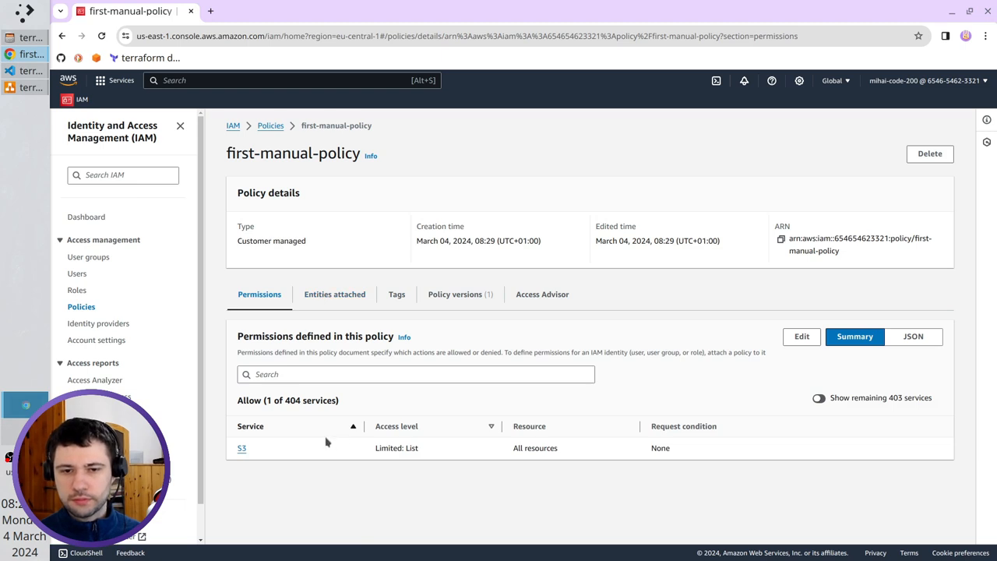
pyautogui.click(913, 335)
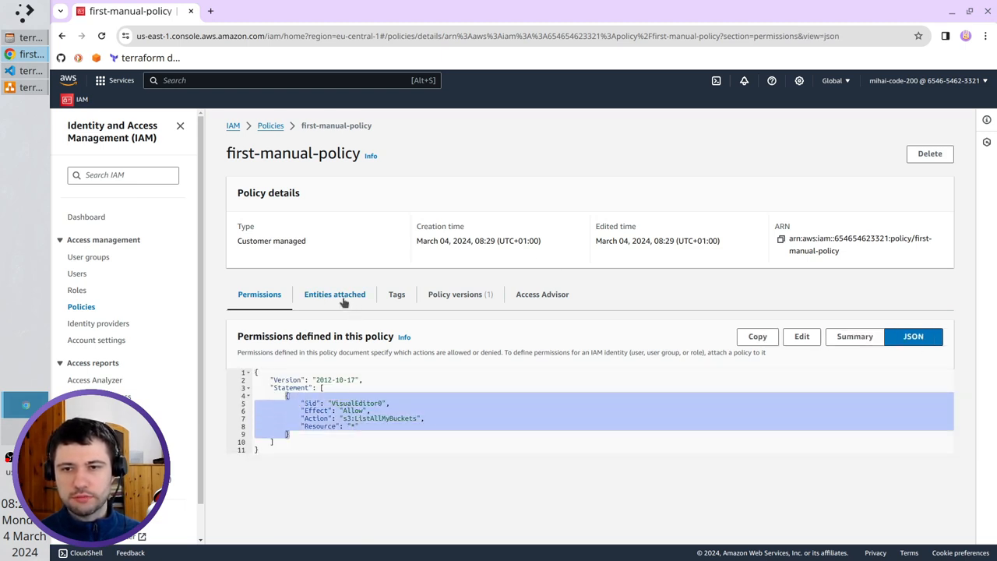
pyautogui.click(334, 294)
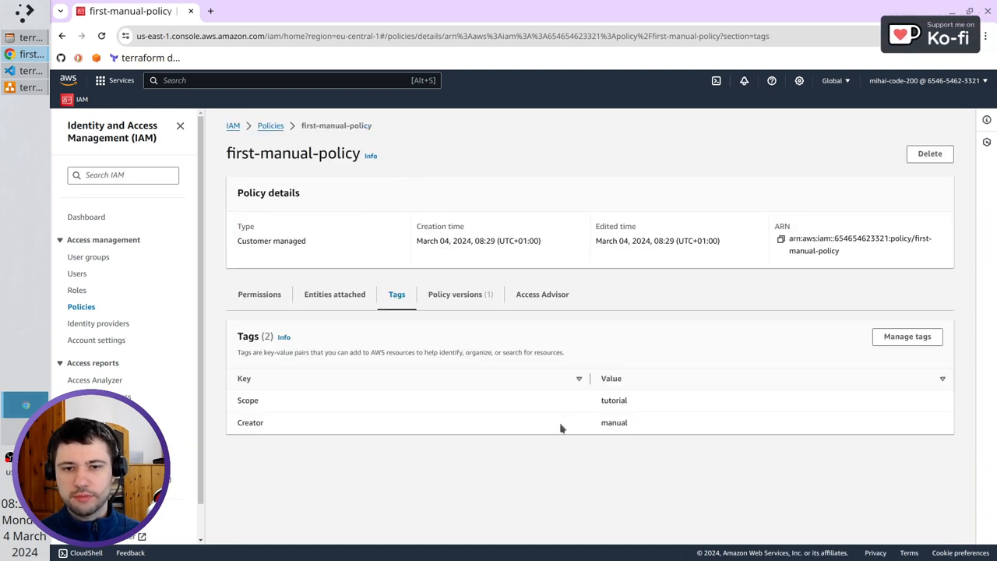
pyautogui.click(455, 294)
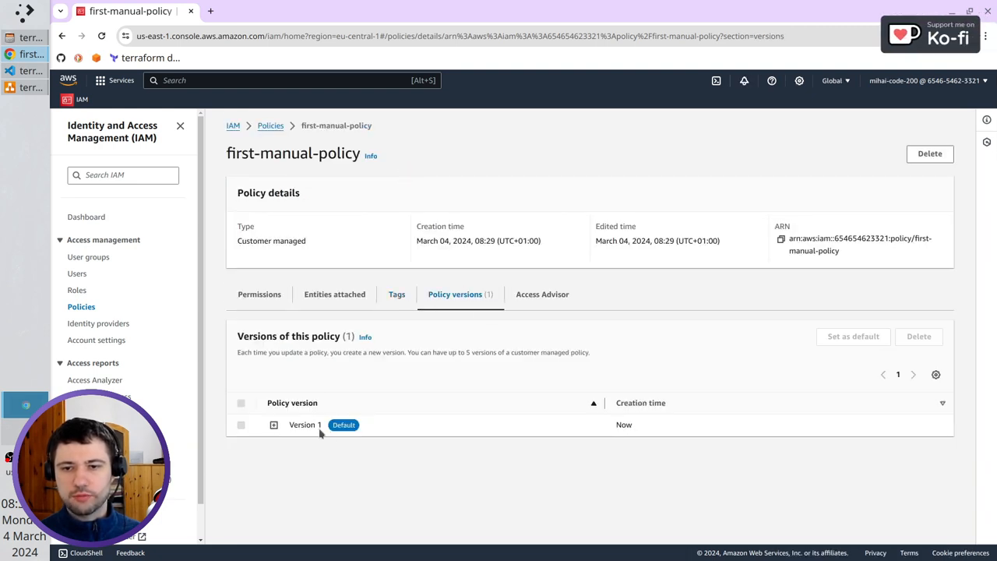
pyautogui.click(542, 294)
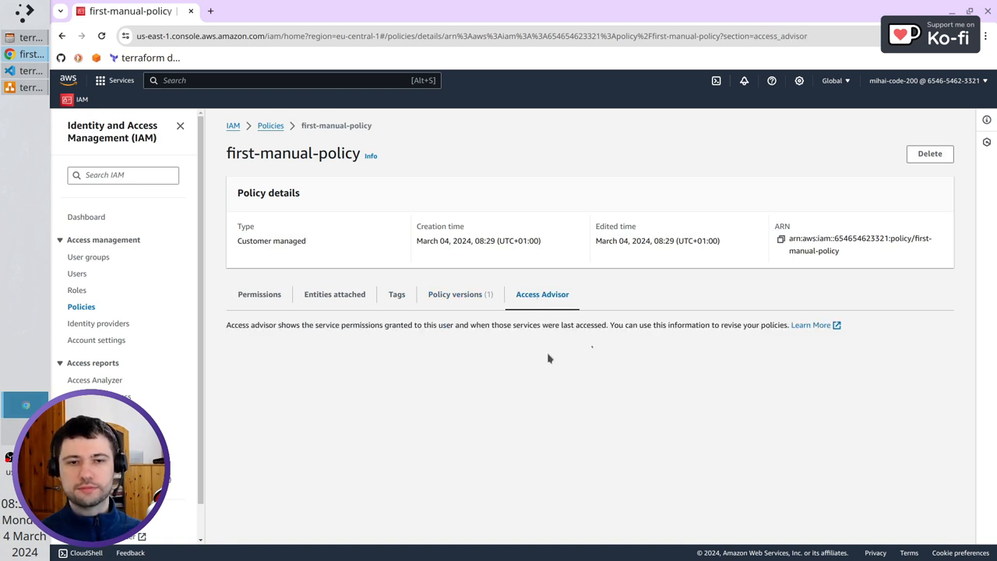